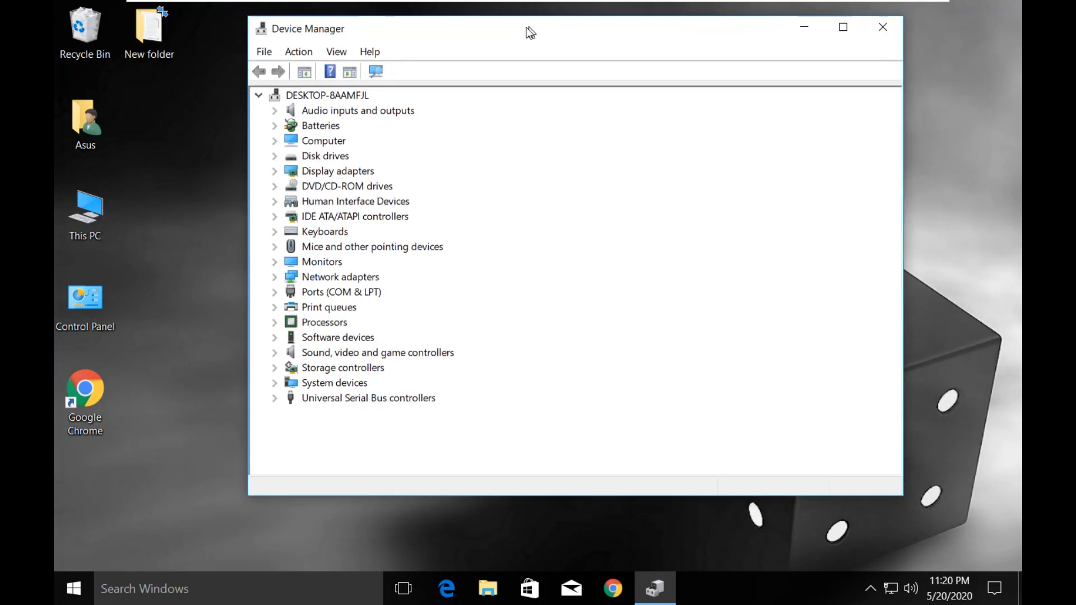
Step: View the VMware SVGA 3D adapter's driver details under Display adapters and start Update Driver
{"action": "left_click", "coordinate": [336, 171]}
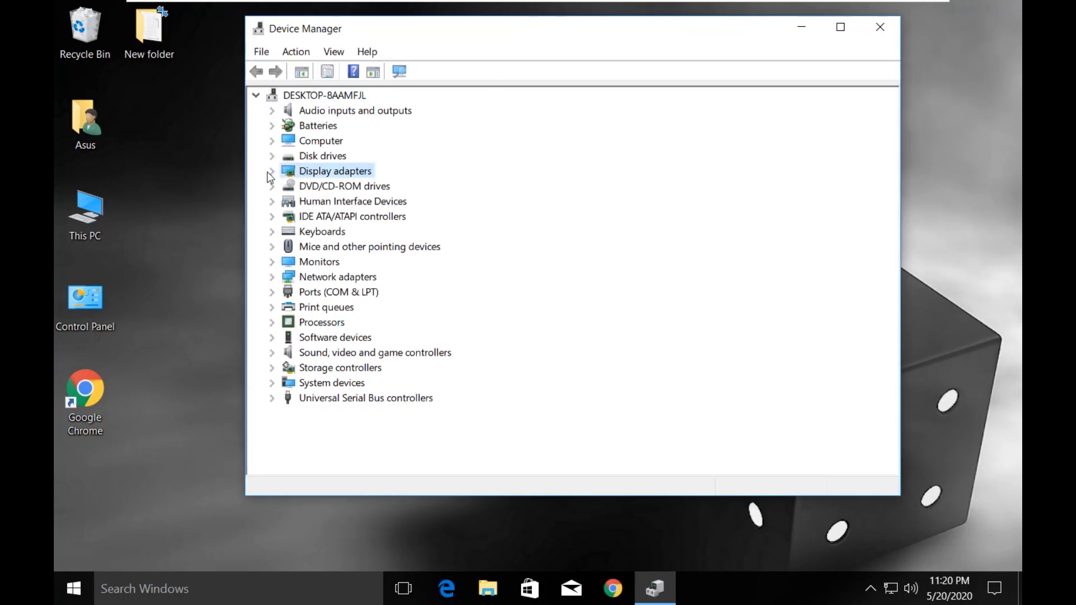
{"action": "left_click", "coordinate": [271, 171]}
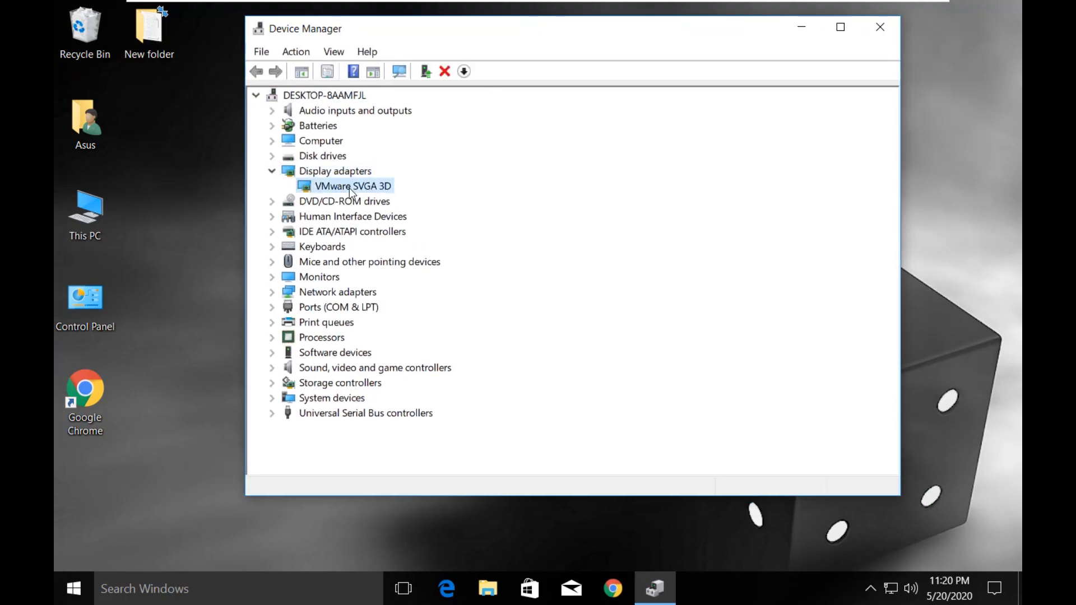
{"action": "double_click", "coordinate": [353, 186]}
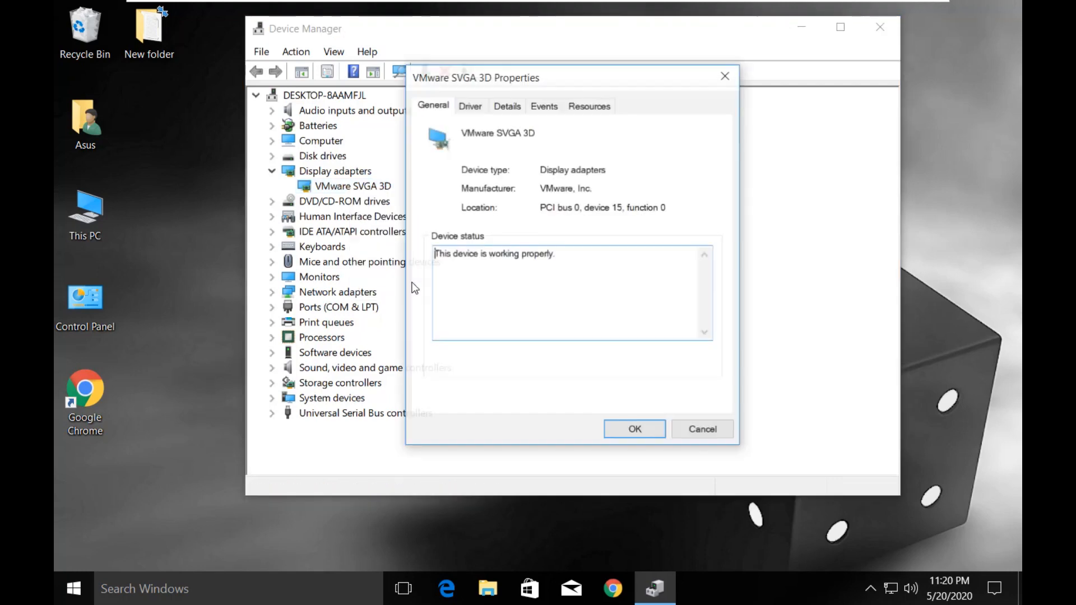
{"action": "left_click", "coordinate": [469, 105]}
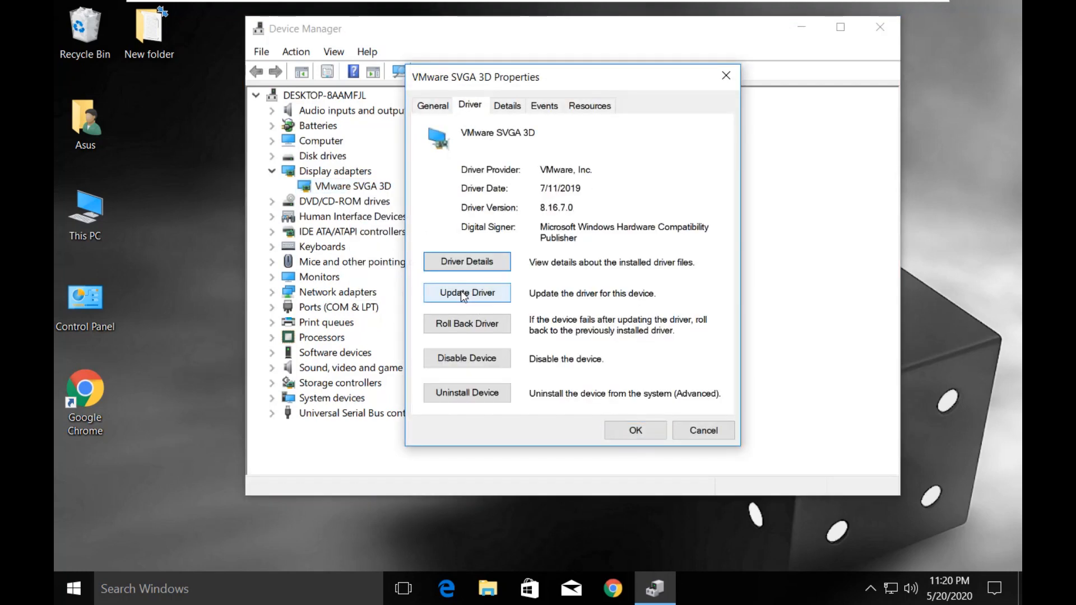
{"action": "left_click", "coordinate": [466, 293]}
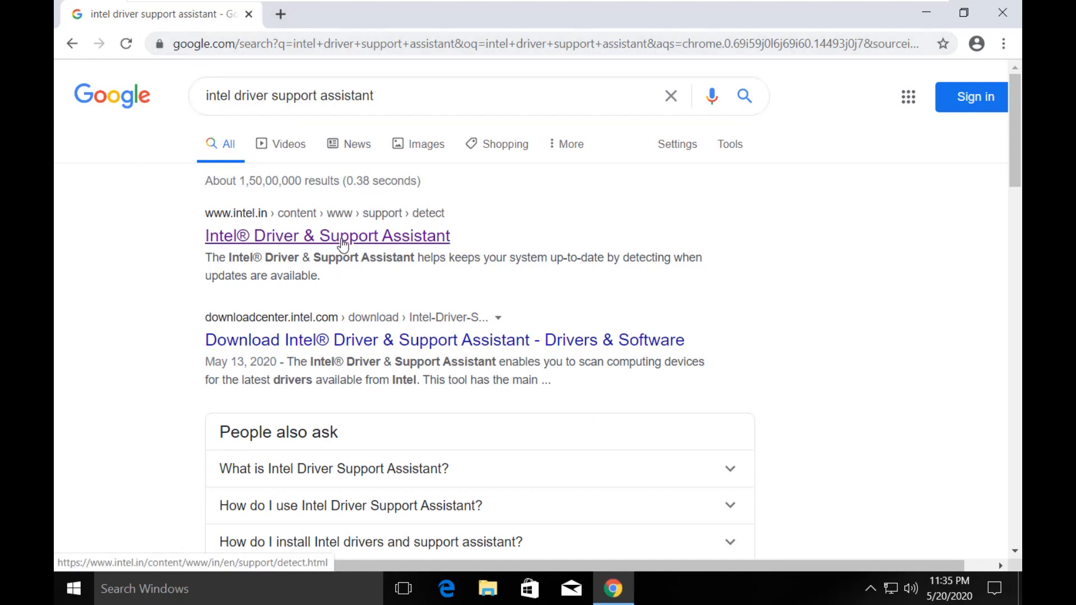
Step: Download the Intel DSA installer from Intel's page and show it in its folder
{"action": "left_click", "coordinate": [327, 235]}
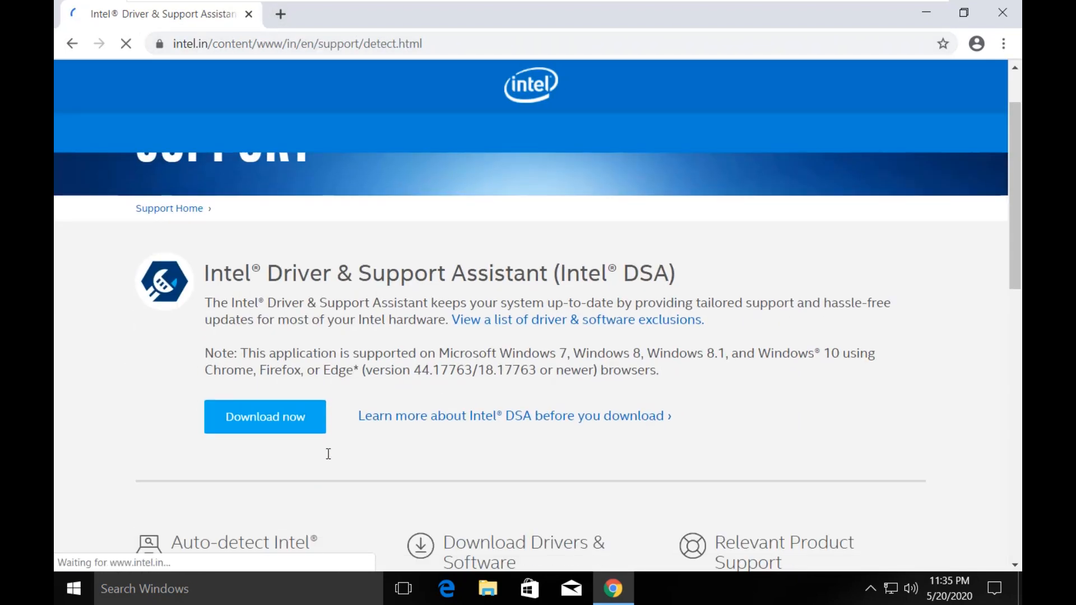
{"action": "left_click", "coordinate": [264, 411]}
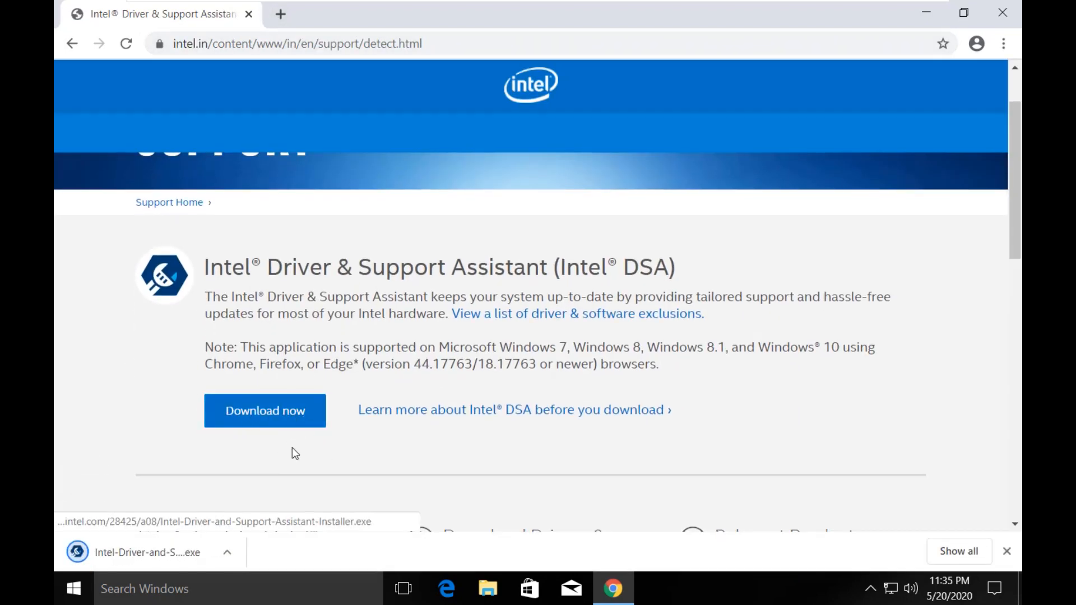
{"action": "left_click", "coordinate": [228, 551]}
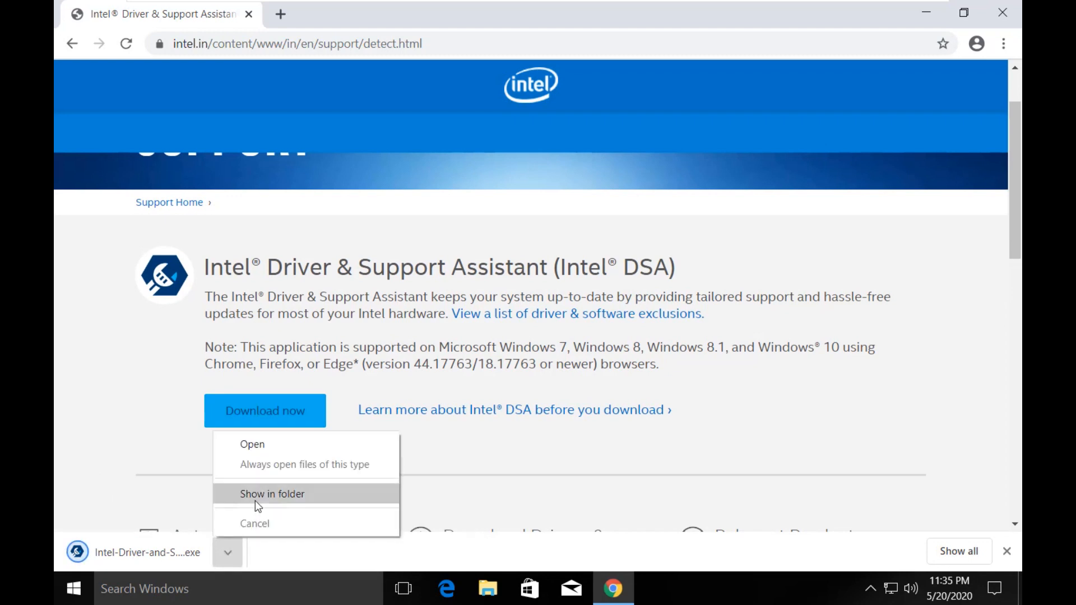
{"action": "left_click", "coordinate": [252, 443]}
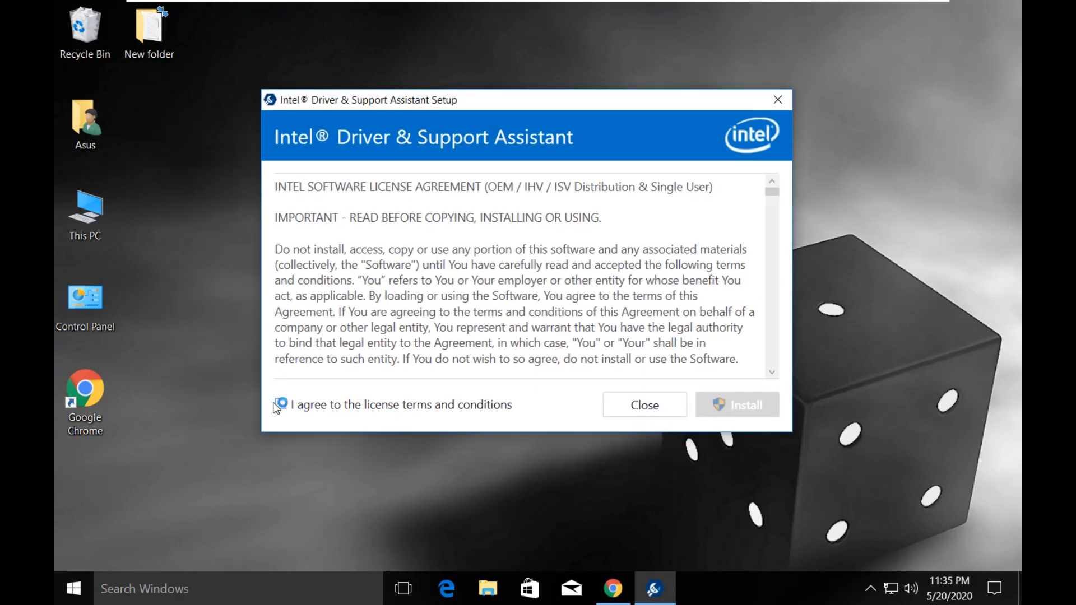
Step: Agree to the Intel DSA license terms and begin the installation
{"action": "left_click", "coordinate": [280, 405]}
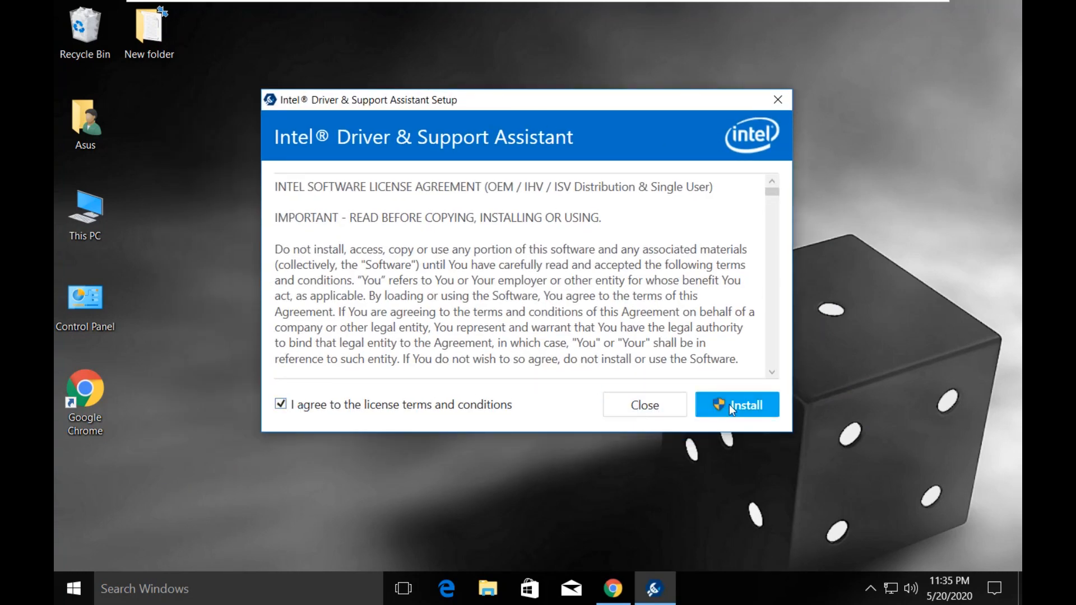
{"action": "left_click", "coordinate": [736, 404]}
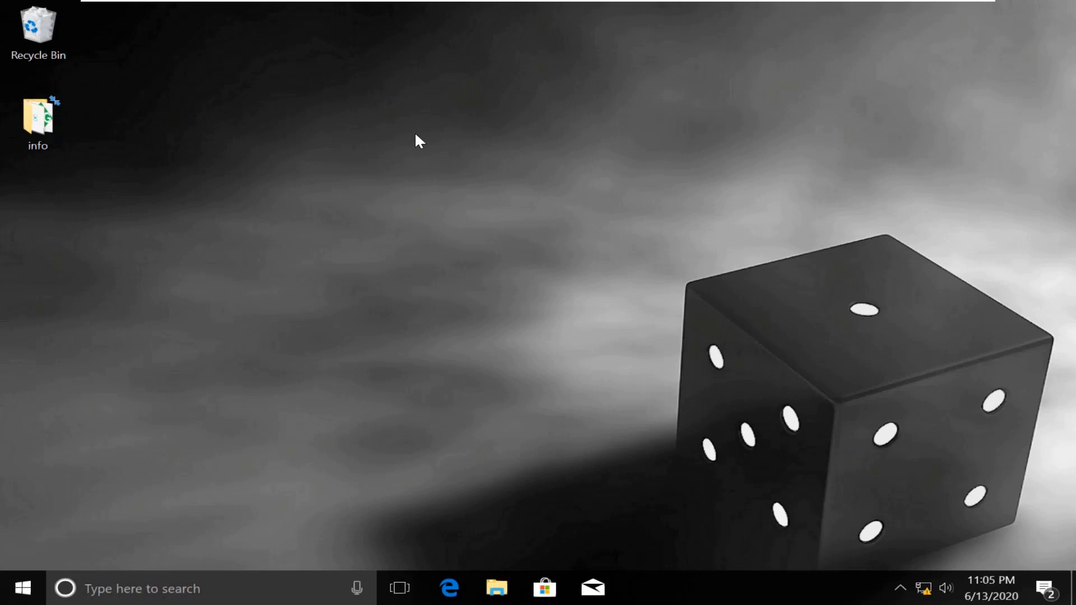
Step: Launch Command Prompt as administrator via a 'cmd' search, allowing the UAC prompt
{"action": "type", "text": "cmd"}
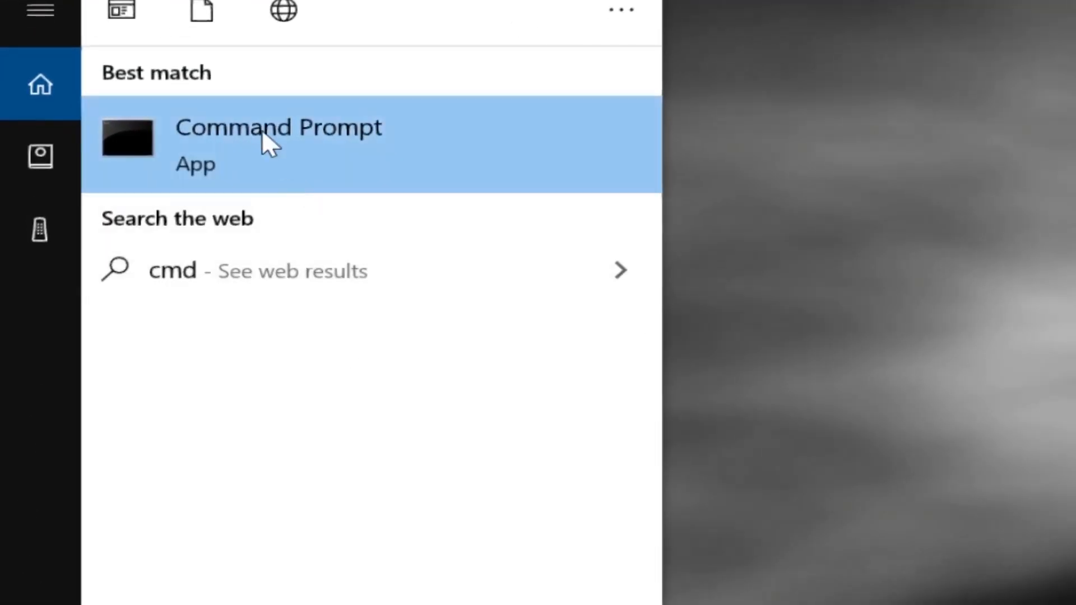
{"action": "right_click", "coordinate": [278, 137]}
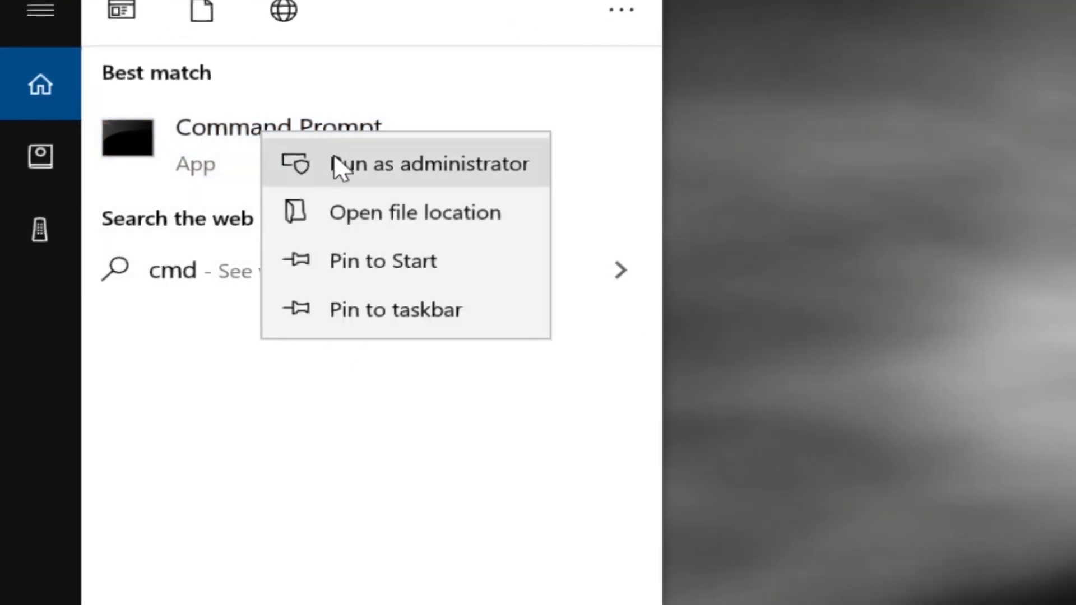
{"action": "left_click", "coordinate": [430, 164]}
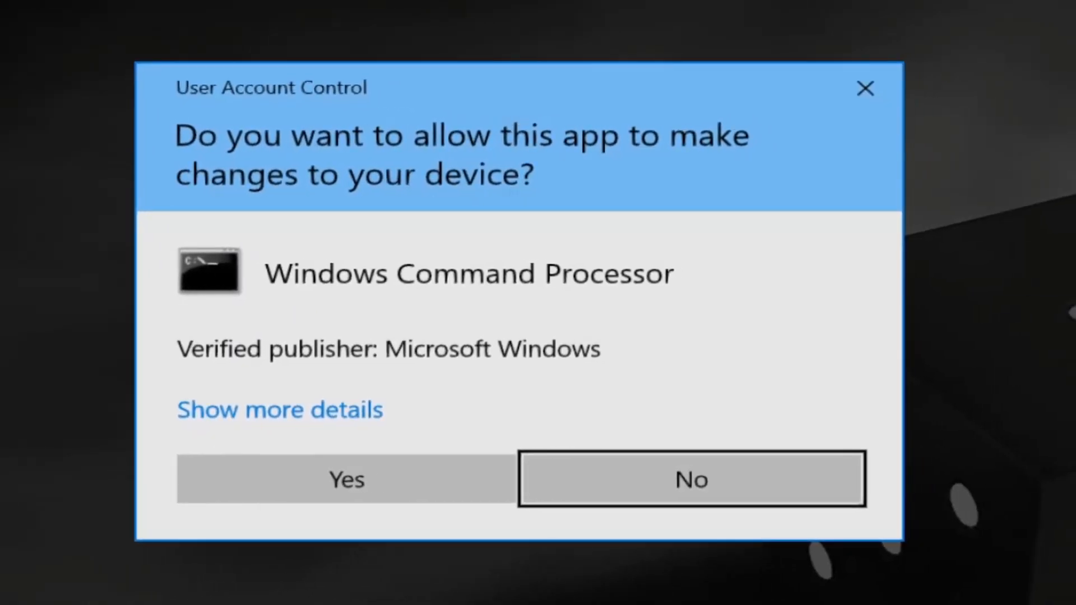
{"action": "left_click", "coordinate": [345, 478]}
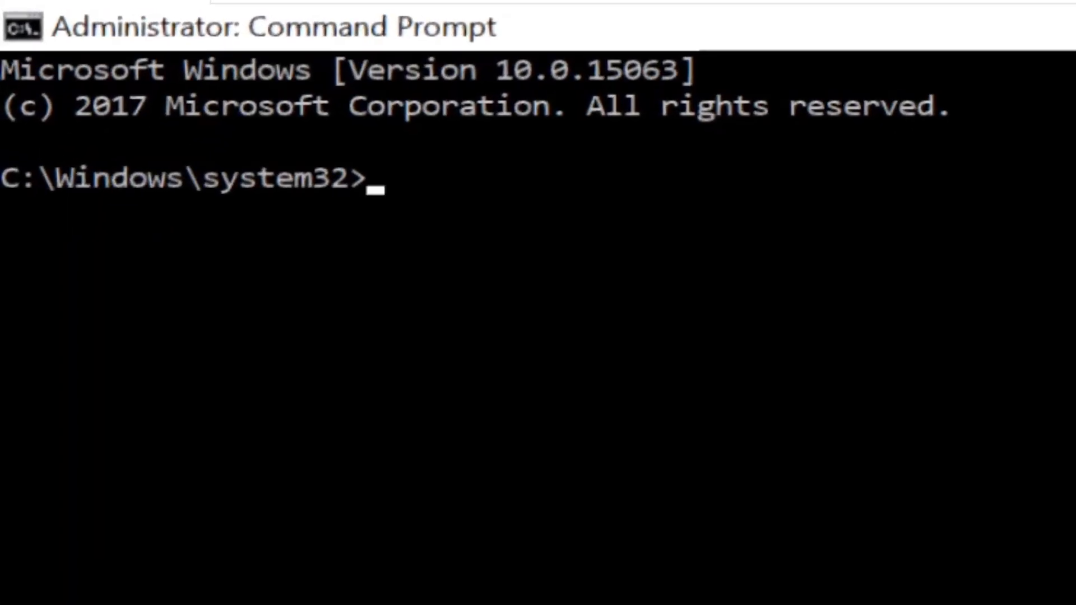
Step: Clear the Command Prompt screen with cls
{"action": "type", "text": "cls"}
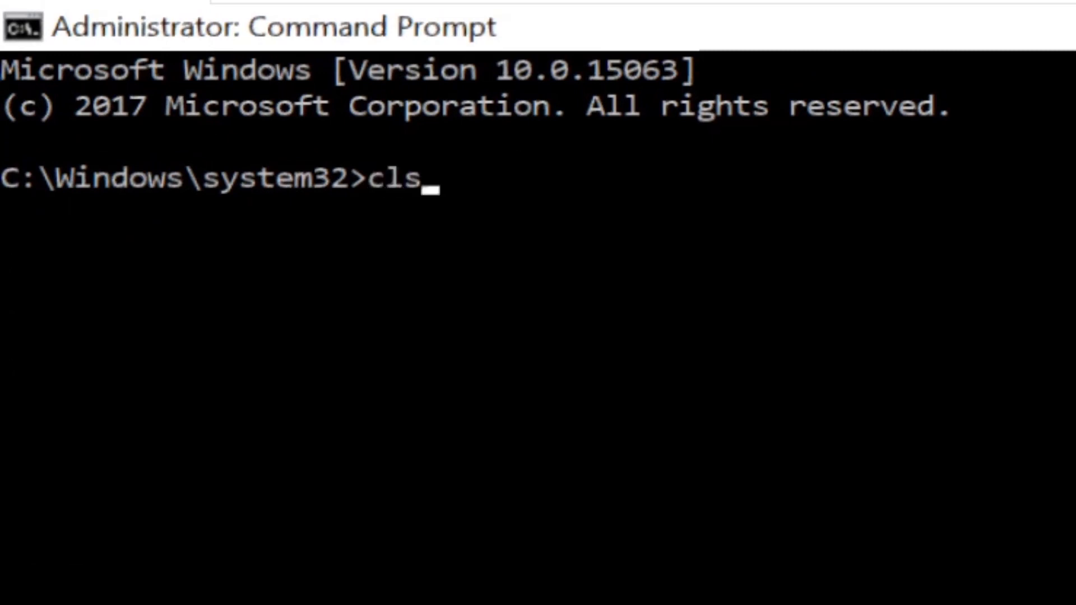
{"action": "key", "text": "Enter"}
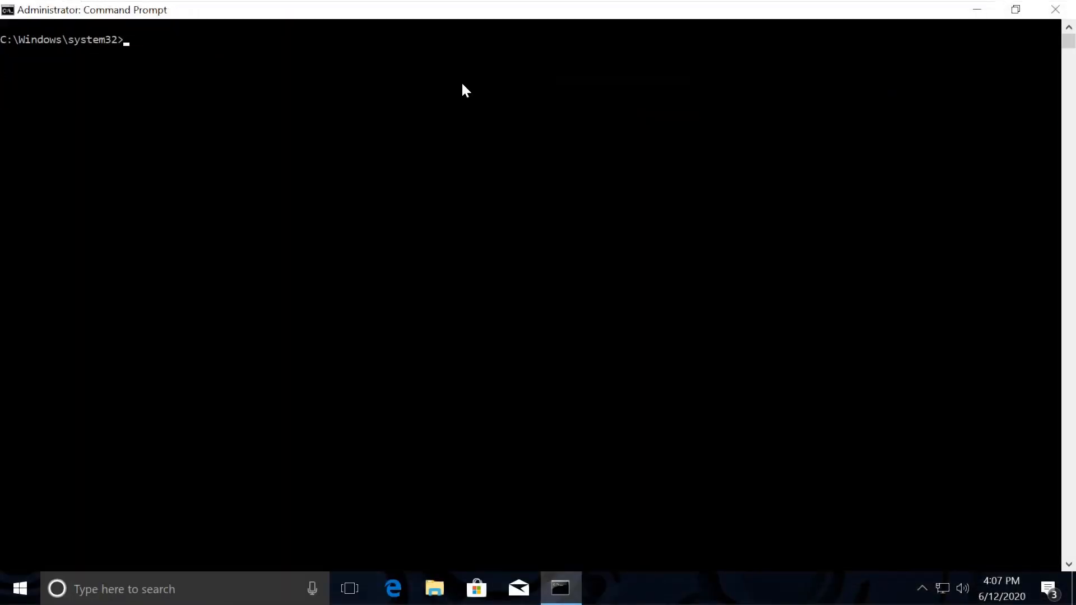
{"action": "mouse_move", "coordinate": [354, 261]}
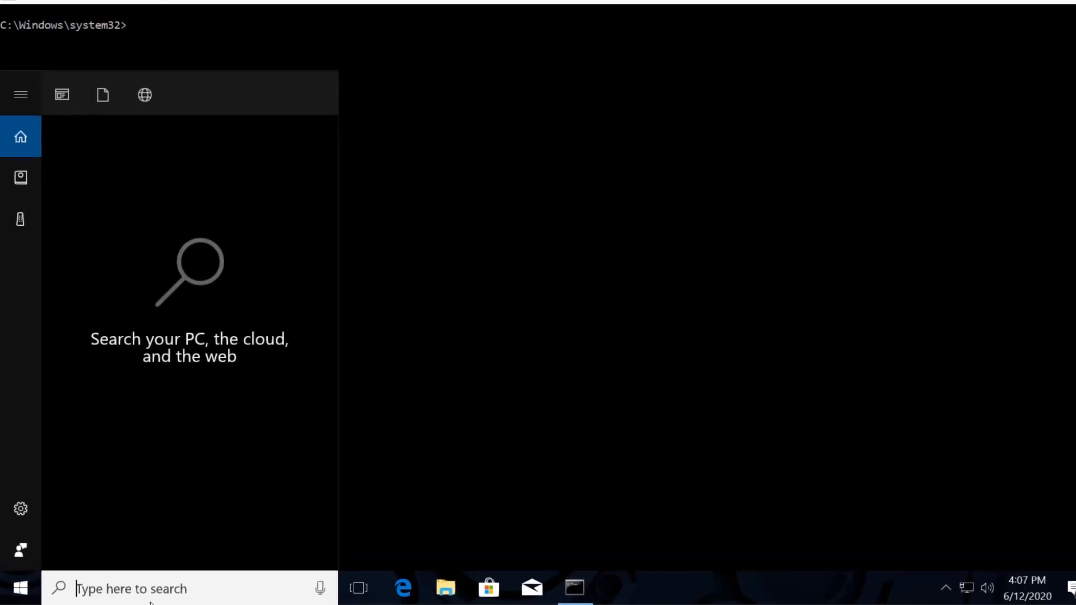
Step: Launch Chrome from Windows Search and search for 'hows.tech windows commands'
{"action": "type", "text": "ch"}
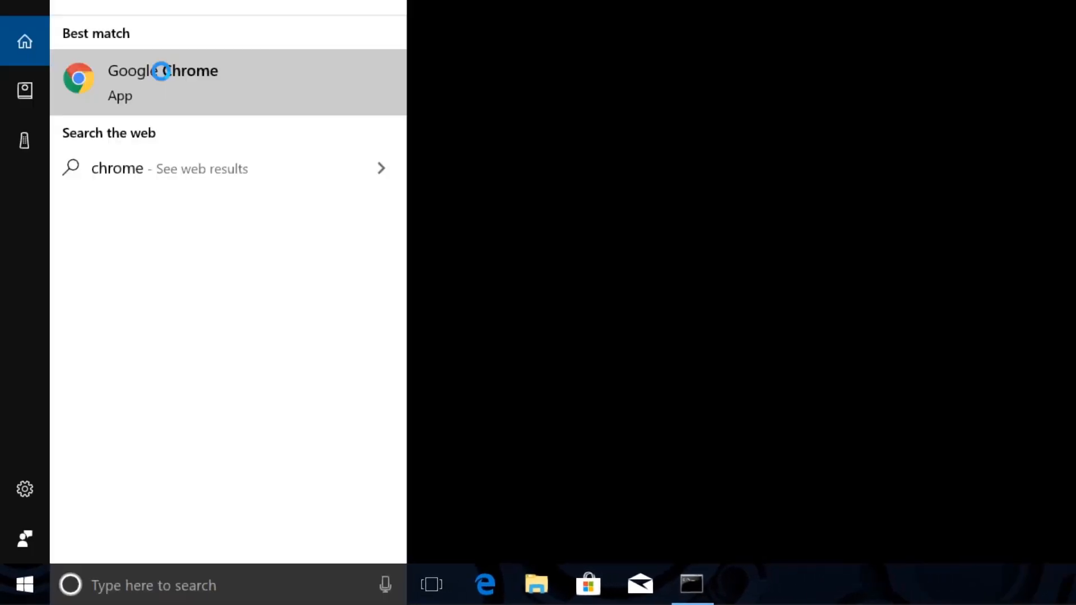
{"action": "left_click", "coordinate": [161, 81]}
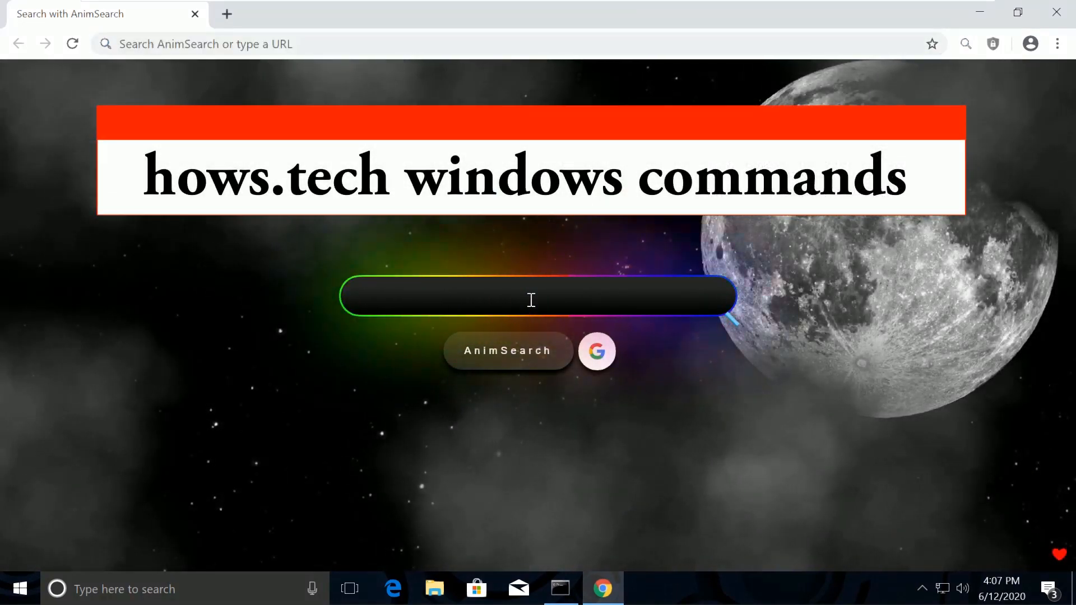
{"action": "type", "text": "hows.tech w"}
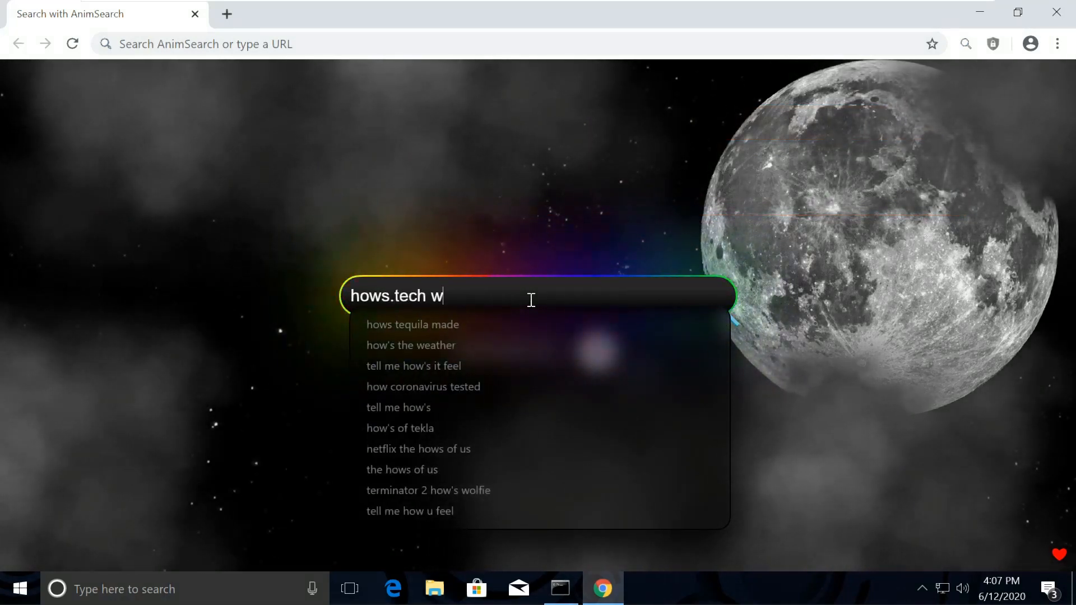
{"action": "type", "text": "indows"}
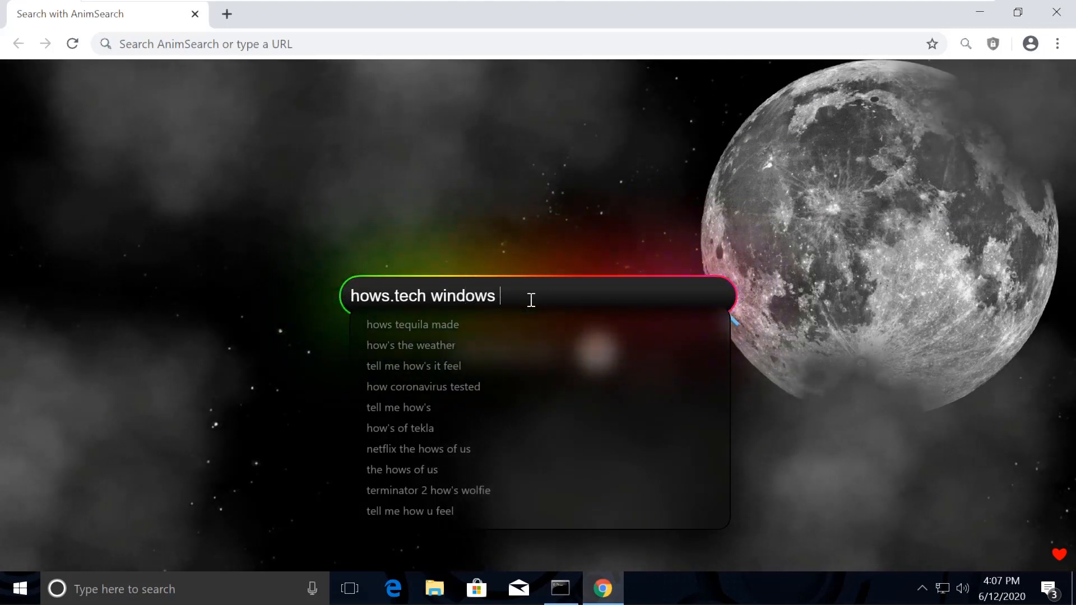
{"action": "type", "text": "comman"}
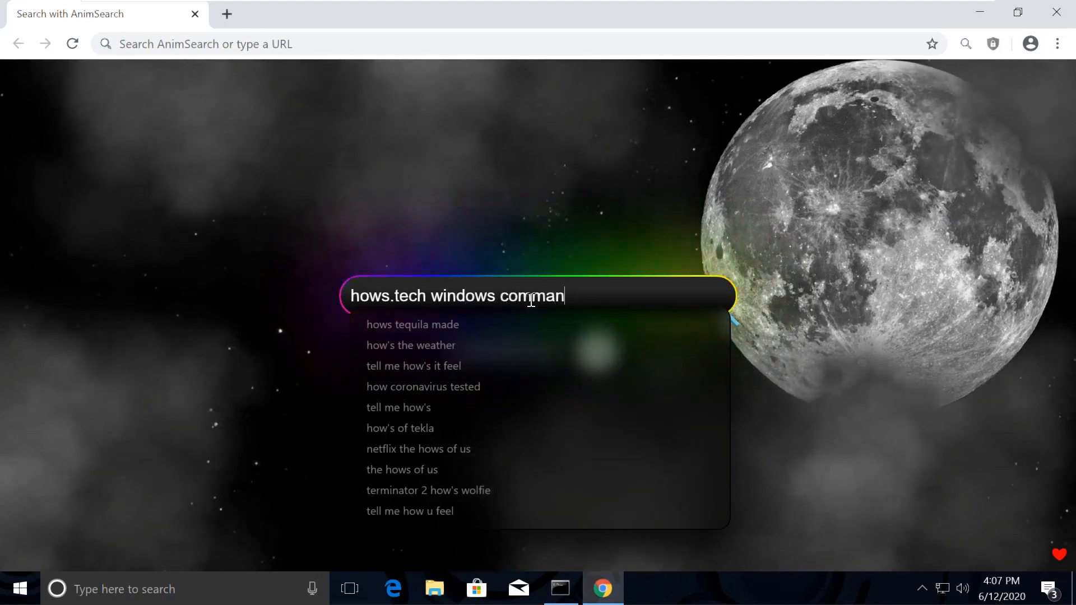
{"action": "type", "text": "ds"}
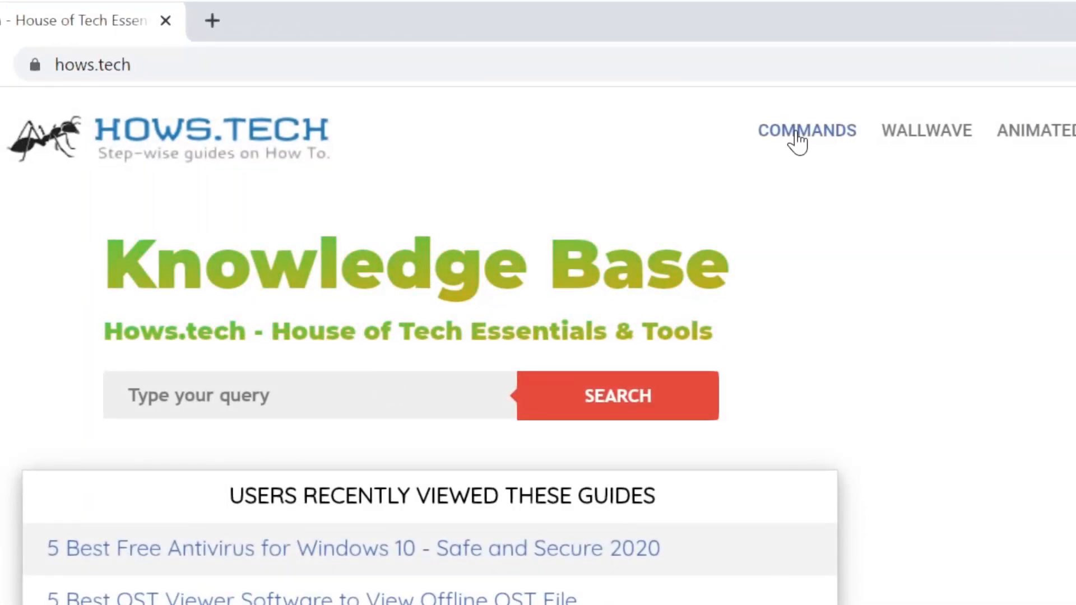
Step: Go to the COMMANDS guide and copy the sfc /scannow command under Command 11
{"action": "left_click", "coordinate": [806, 130]}
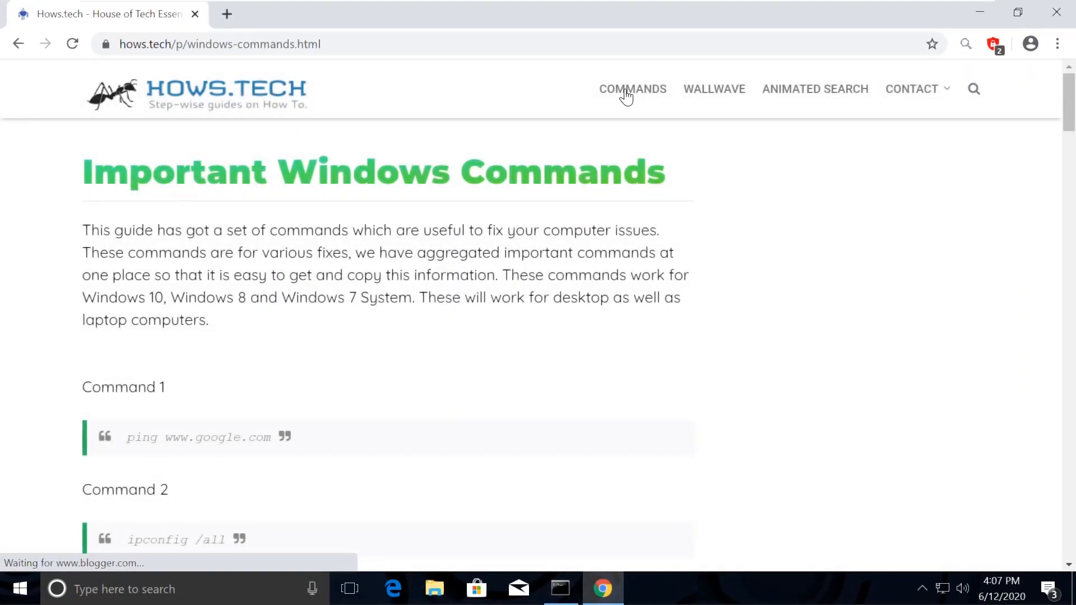
{"action": "scroll", "scroll_direction": "down", "scroll_amount": 3}
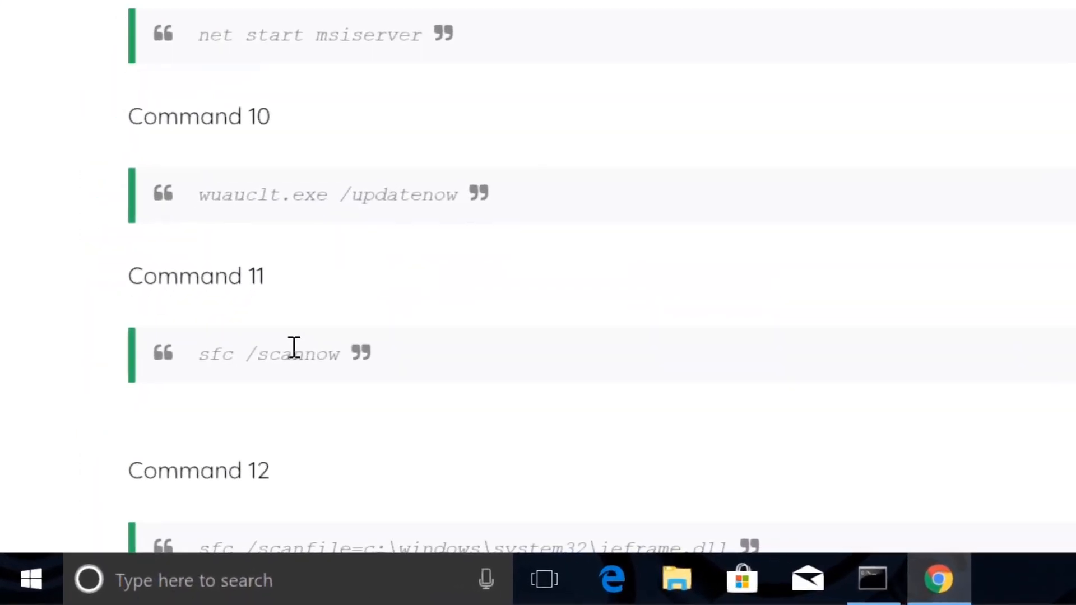
{"action": "right_click", "coordinate": [275, 345]}
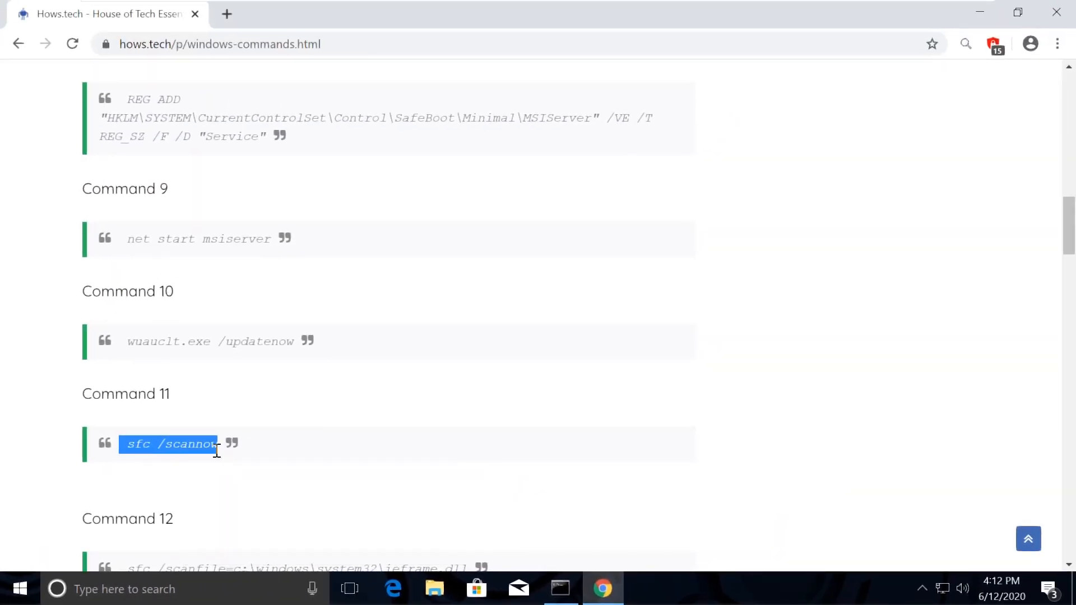
{"action": "left_click", "coordinate": [213, 444]}
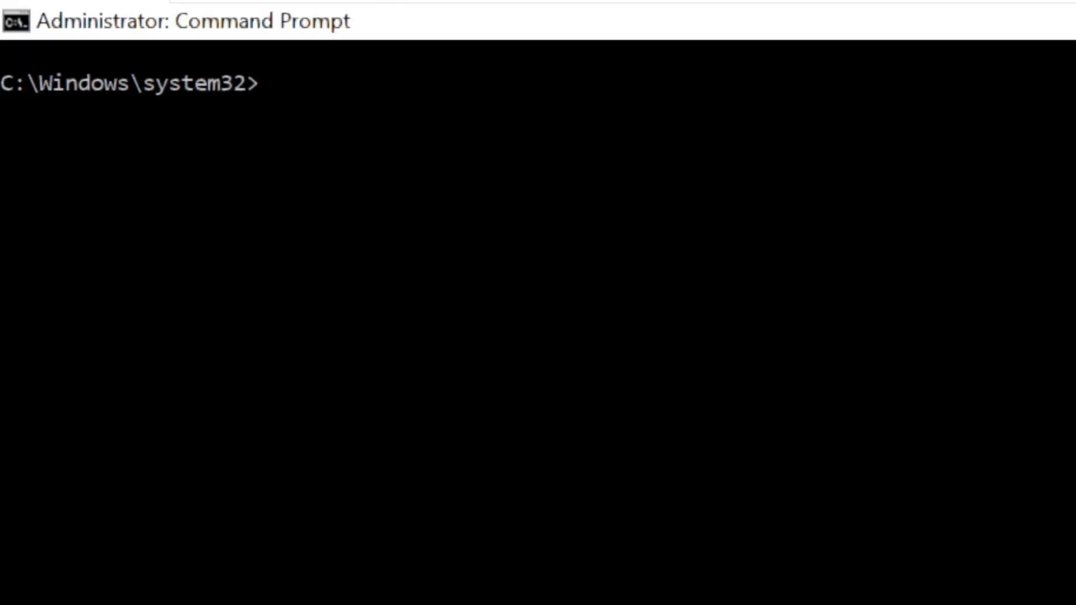
Step: Run sfc /scannow in the admin Command Prompt, then clear the console with cls
{"action": "type", "text": "sfc /scannow"}
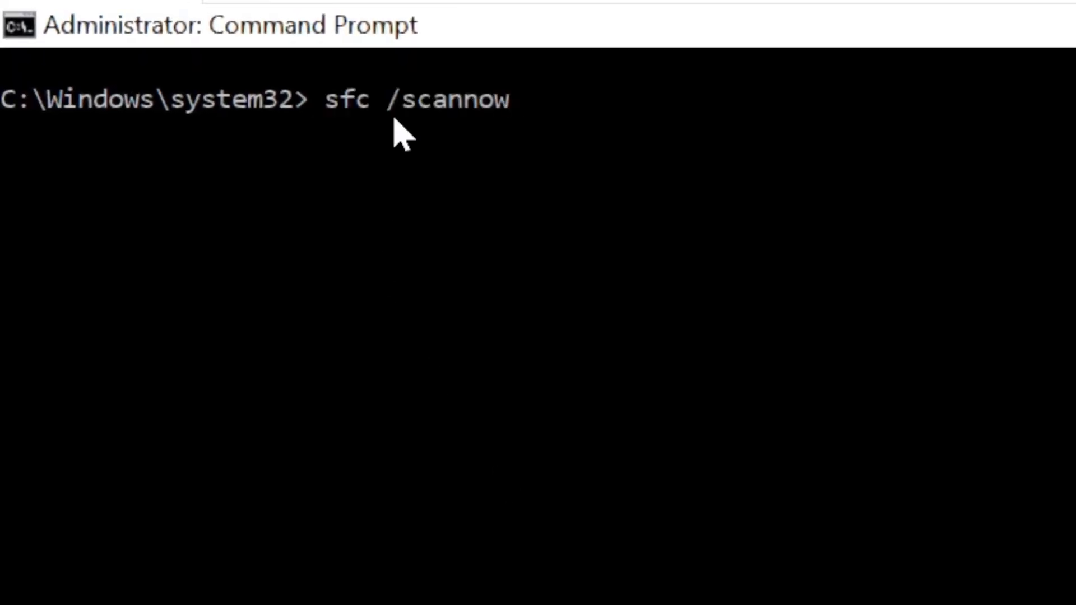
{"action": "key", "text": "enter"}
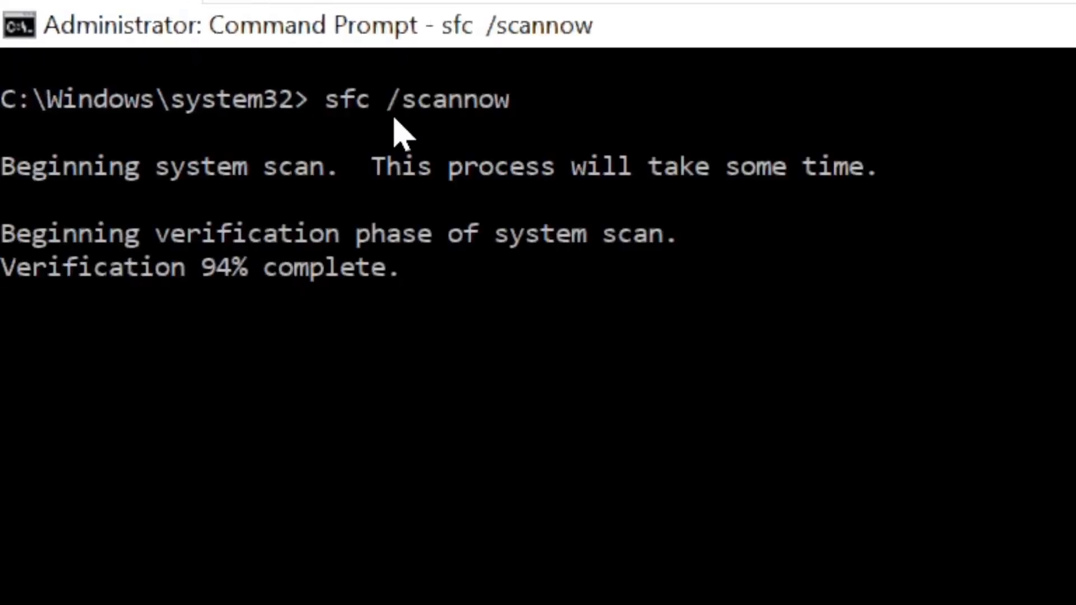
{"action": "type", "text": "cls"}
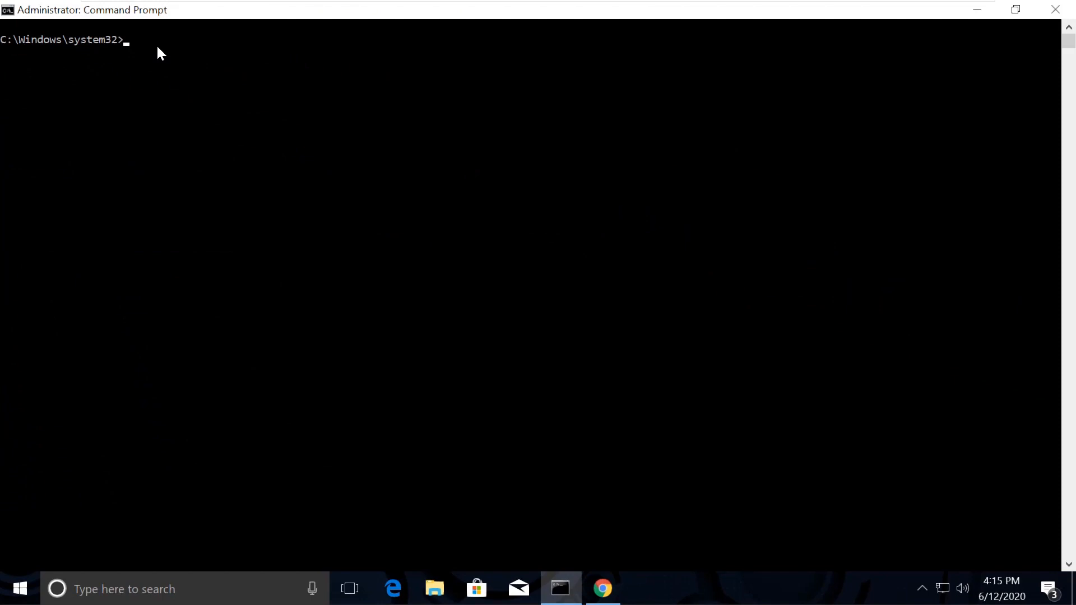
Step: Back in the guide, copy the assoc command under Command 14
{"action": "left_click", "coordinate": [602, 588]}
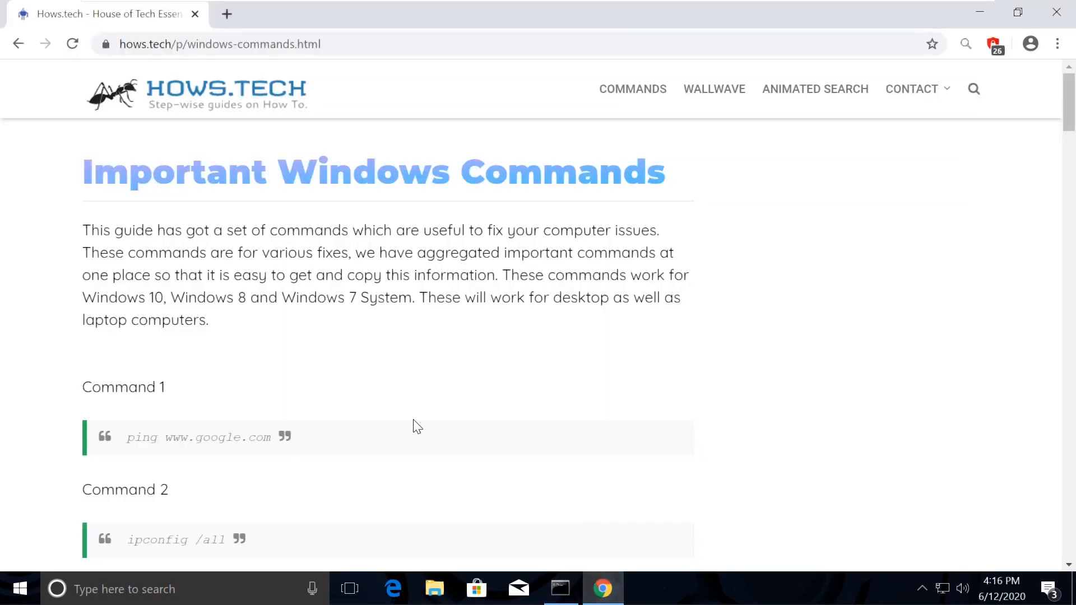
{"action": "scroll", "scroll_direction": "down", "scroll_amount": 3}
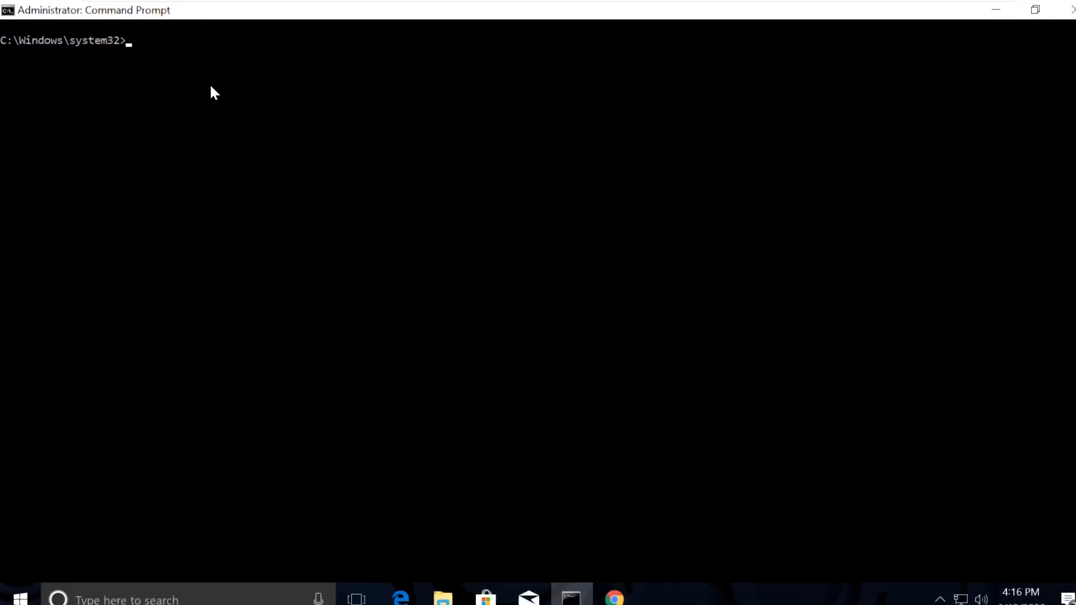
{"action": "left_click", "coordinate": [601, 588]}
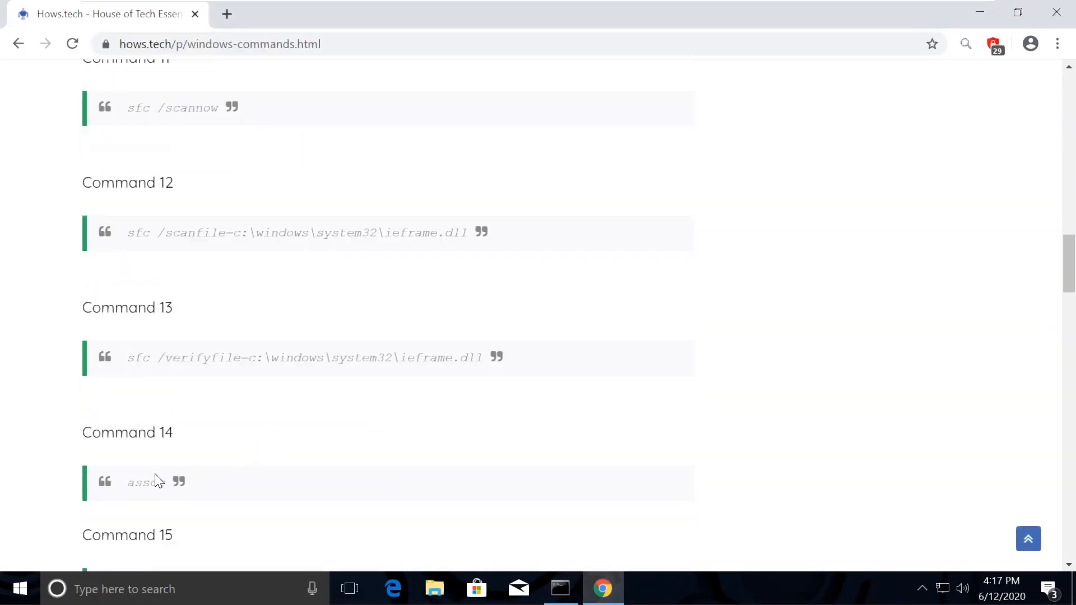
{"action": "right_click", "coordinate": [142, 482]}
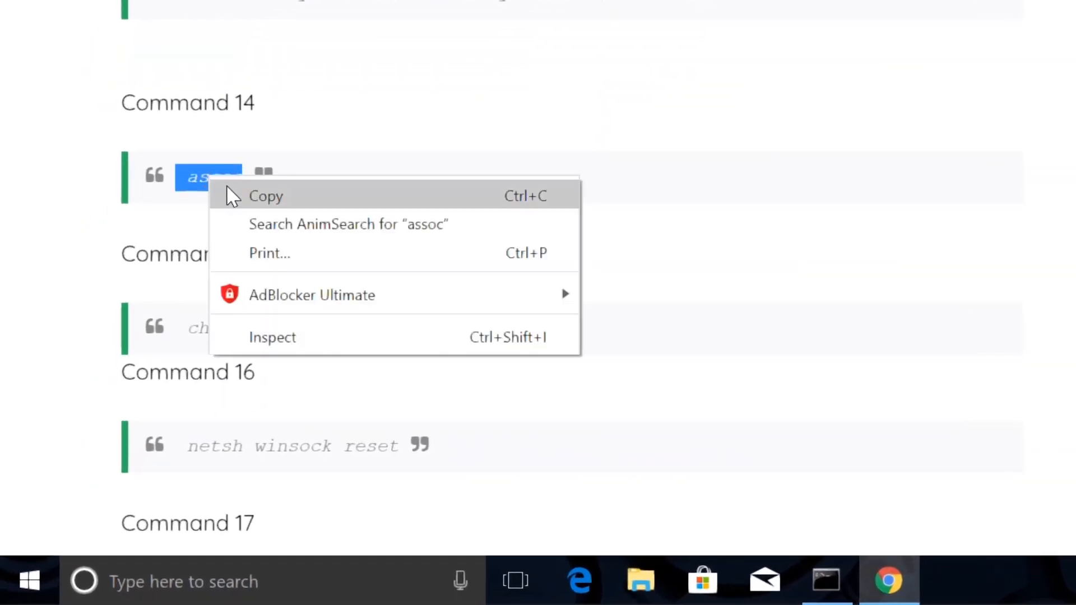
{"action": "left_click", "coordinate": [561, 588]}
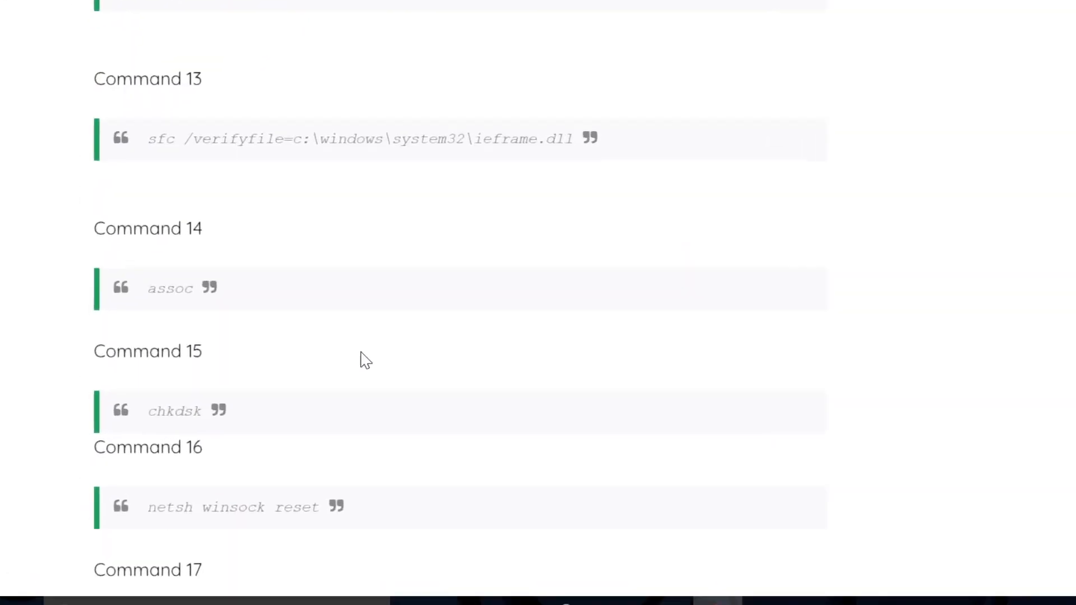
Step: Select the chkdsk command text under Command 15
{"action": "double_click", "coordinate": [175, 411]}
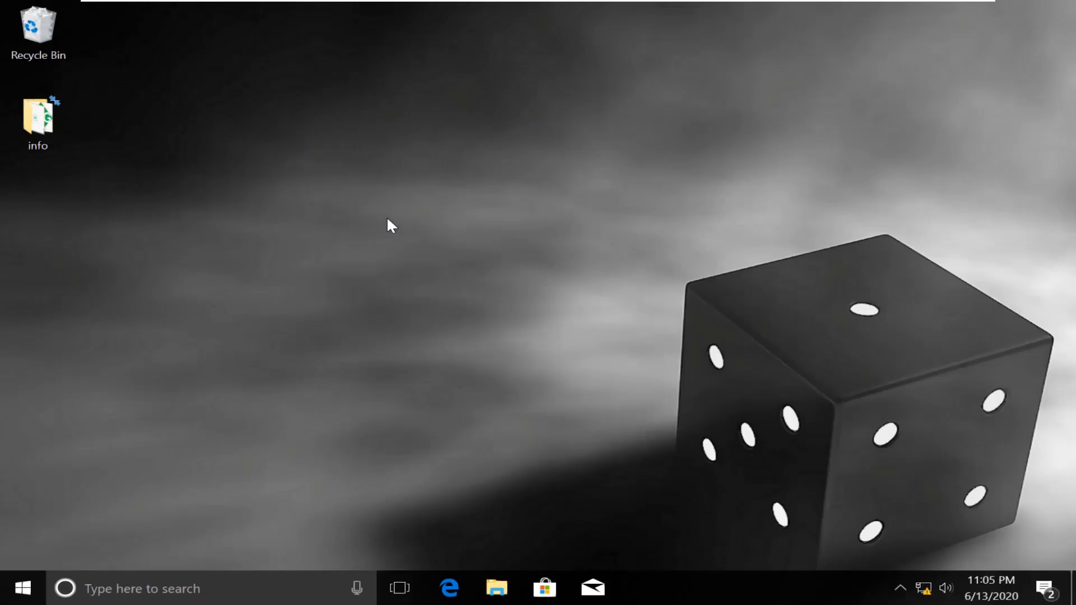
{"action": "mouse_move", "coordinate": [418, 141]}
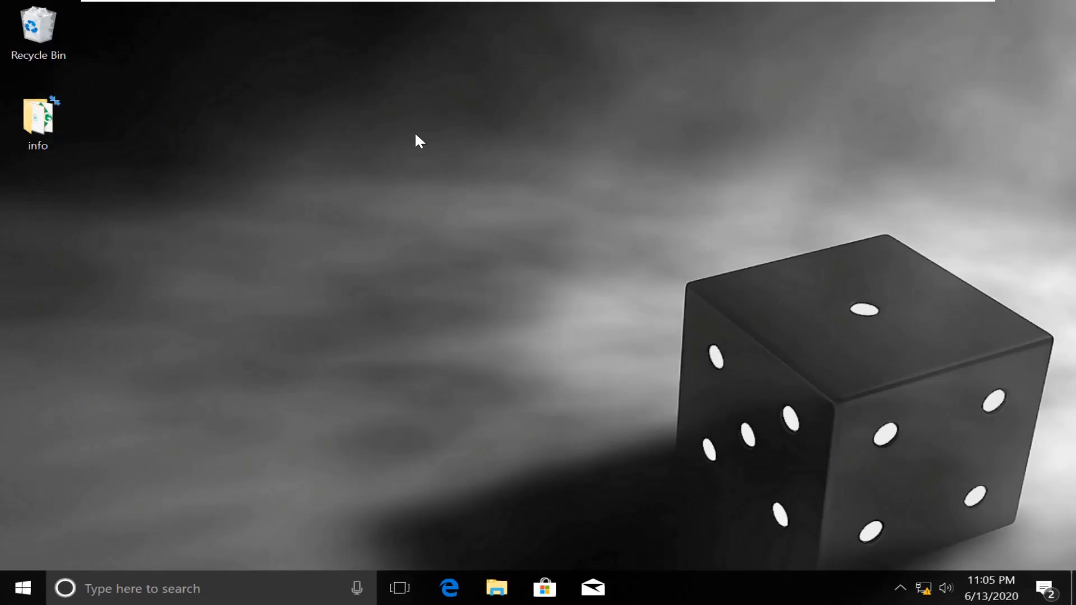